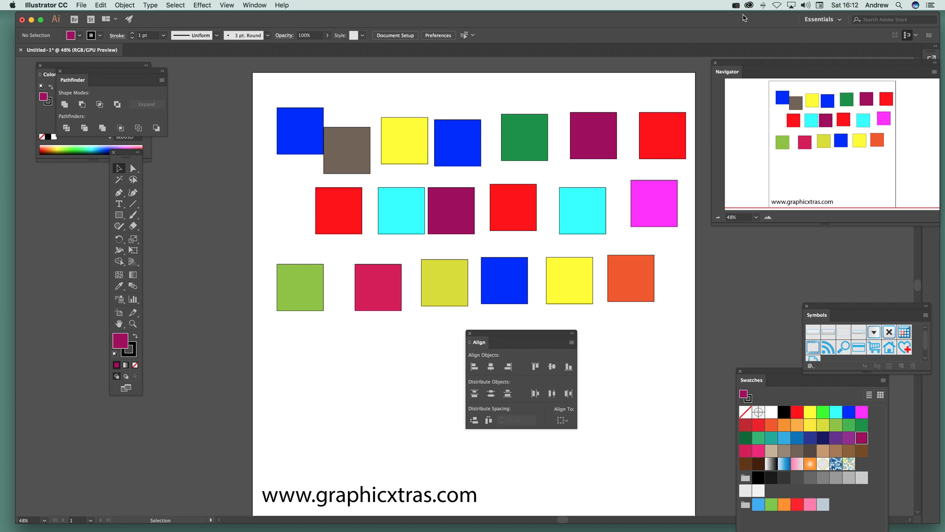
mouse_move(531, 125)
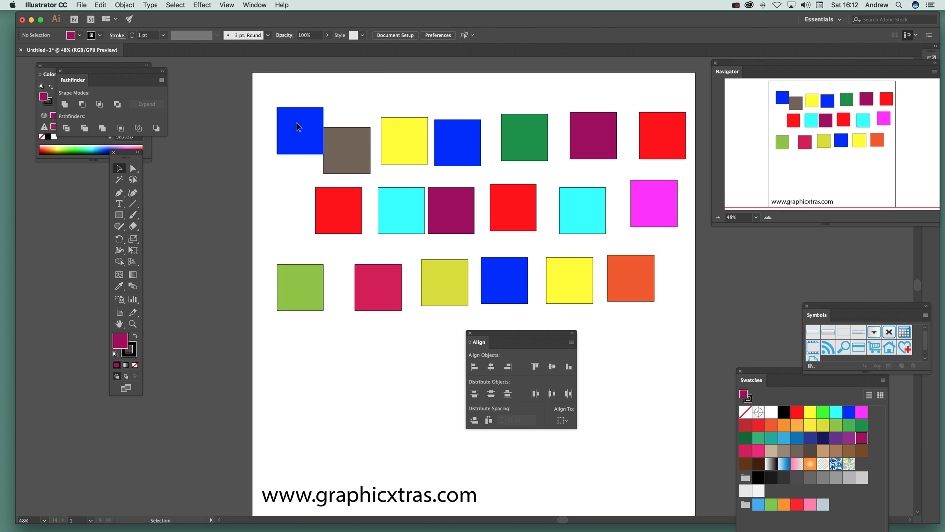
Select the top row of squares and show the Align panel's full distribution options
left_click(299, 130)
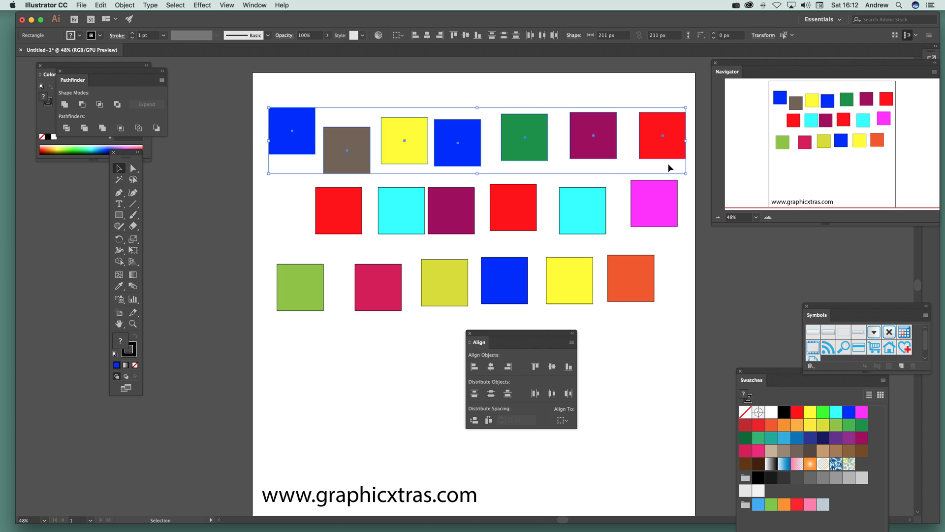
left_click(254, 5)
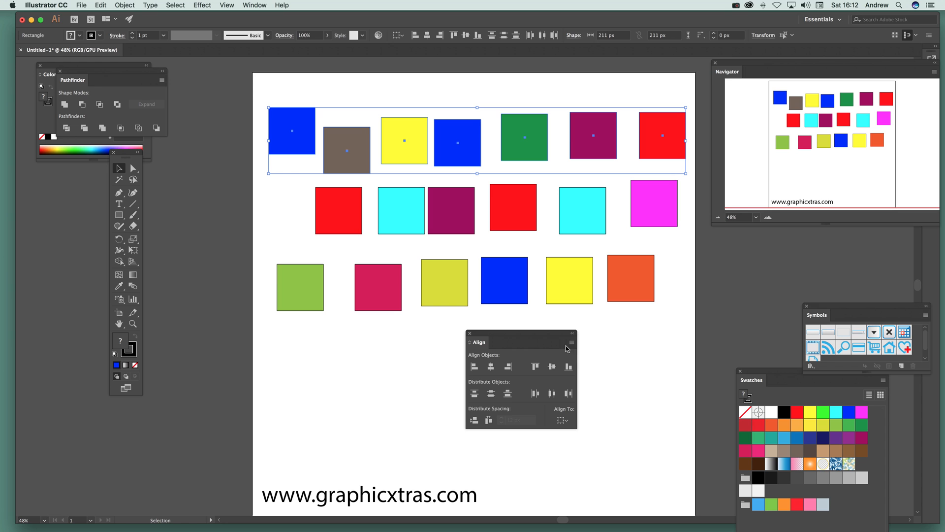
left_click(572, 343)
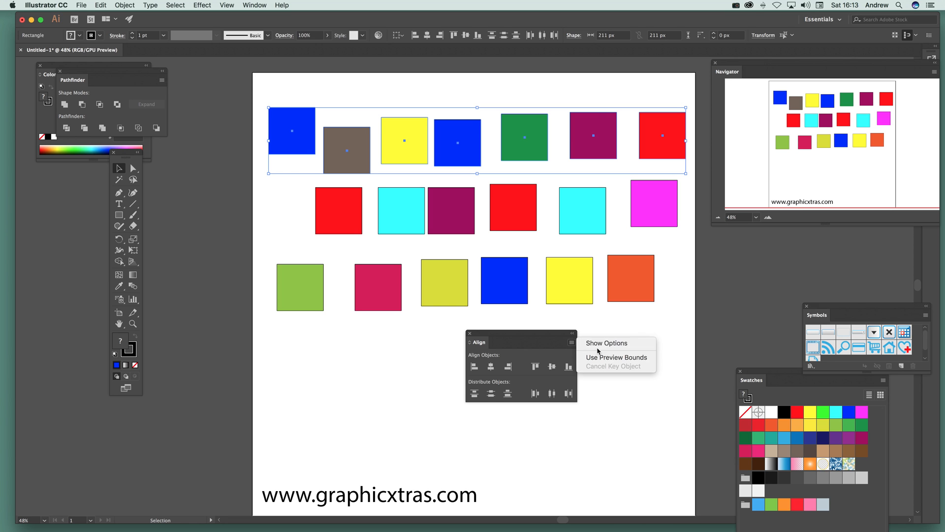
mouse_move(607, 342)
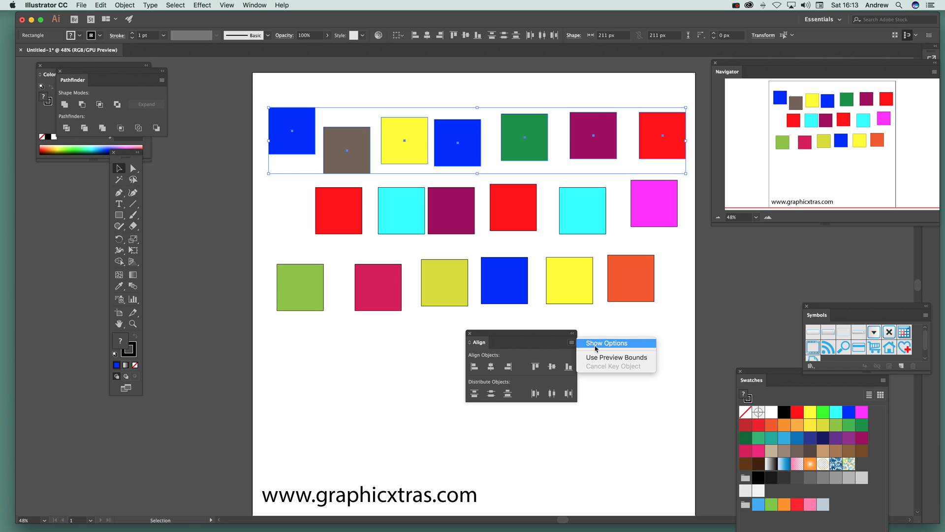
left_click(607, 342)
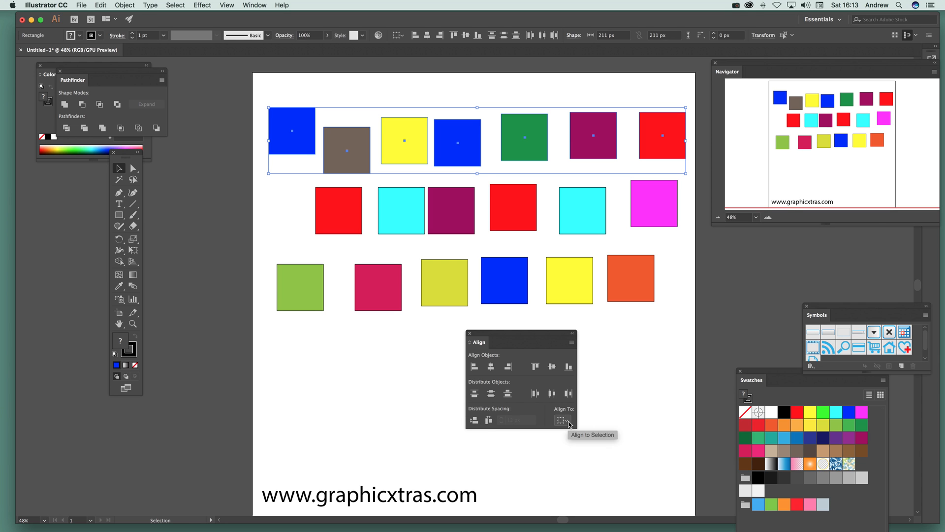
Distribute the seven top-row squares edge to edge at 0 px, keyed on the red square
left_click(562, 420)
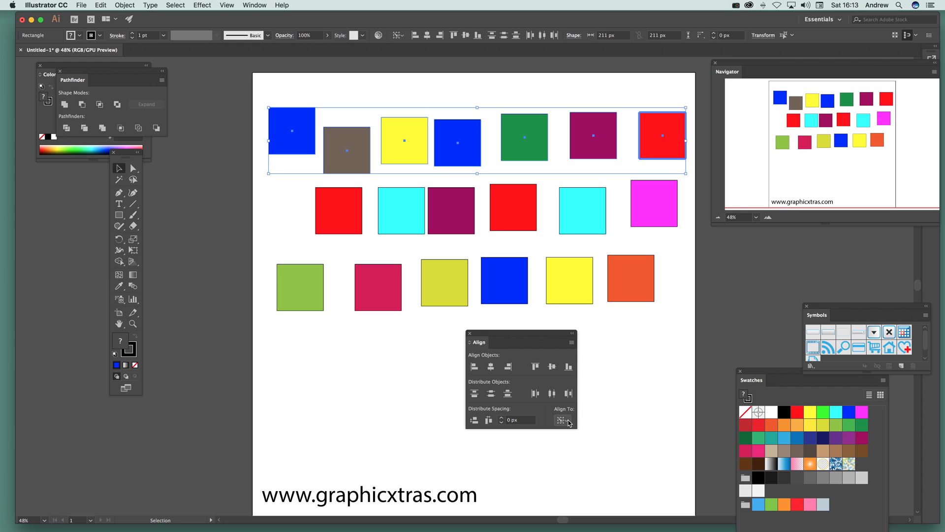
left_click(562, 420)
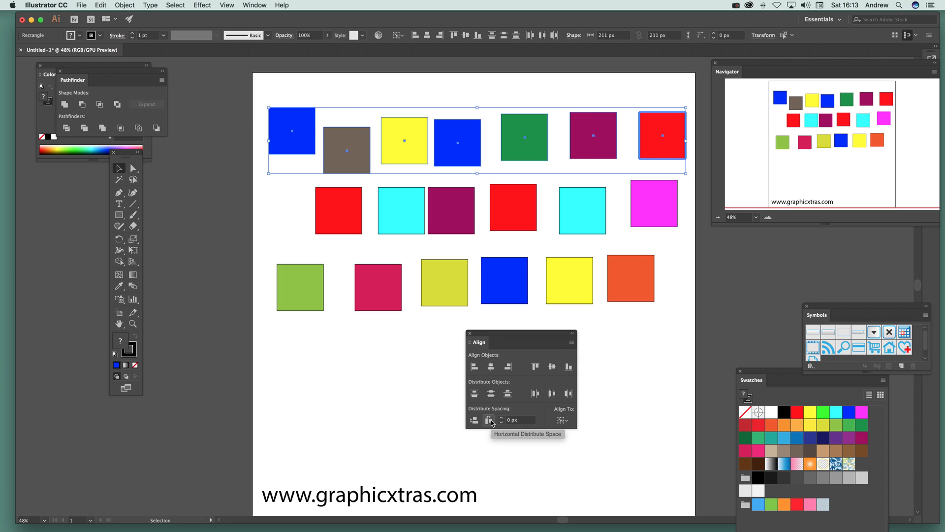
left_click(488, 419)
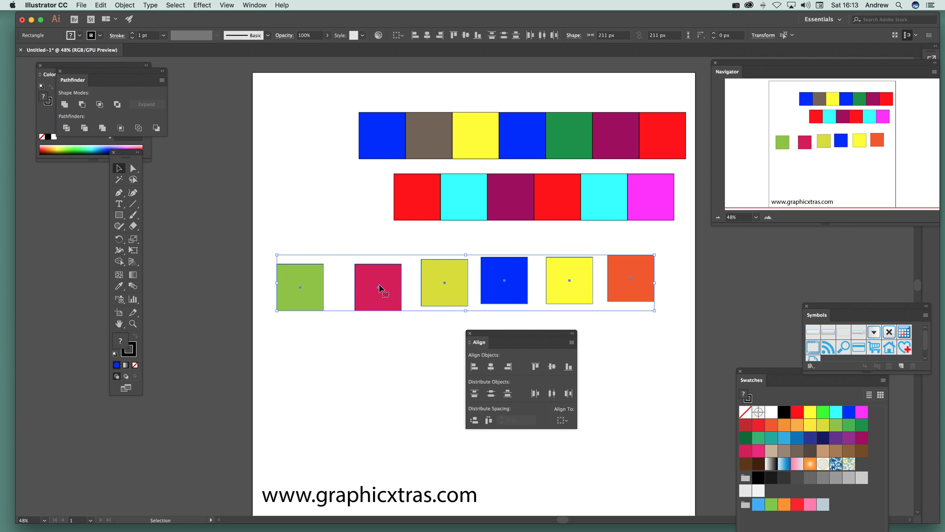
mouse_move(378, 336)
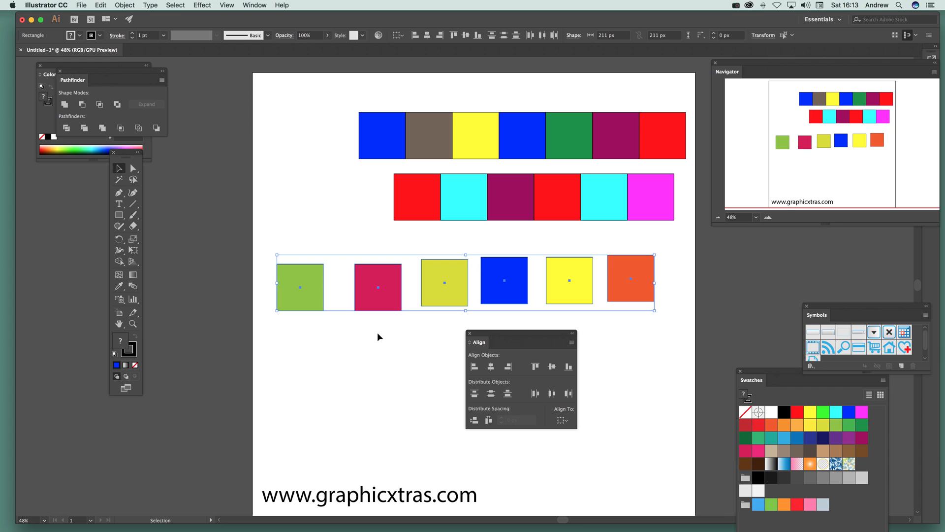
mouse_move(515, 340)
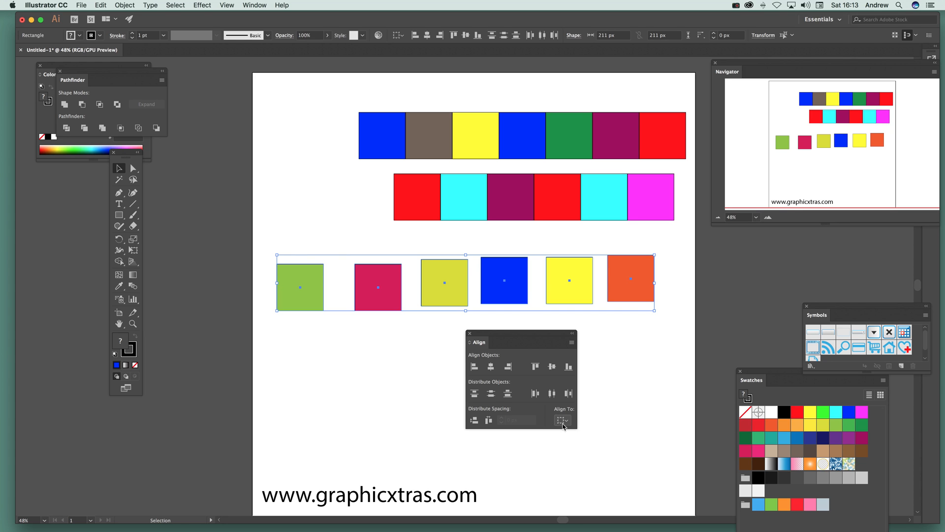
Space the six bottom-row squares evenly 10 px apart, keyed on the orange square
left_click(563, 420)
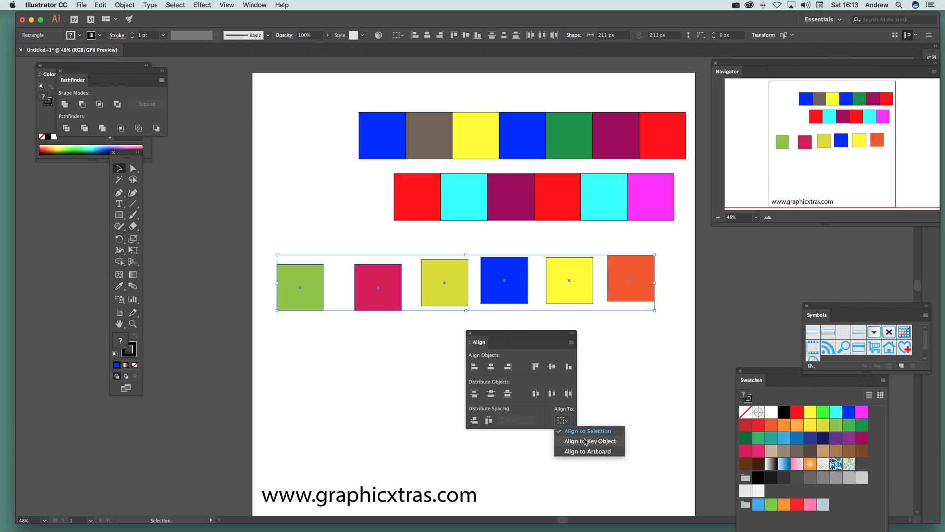
left_click(590, 441)
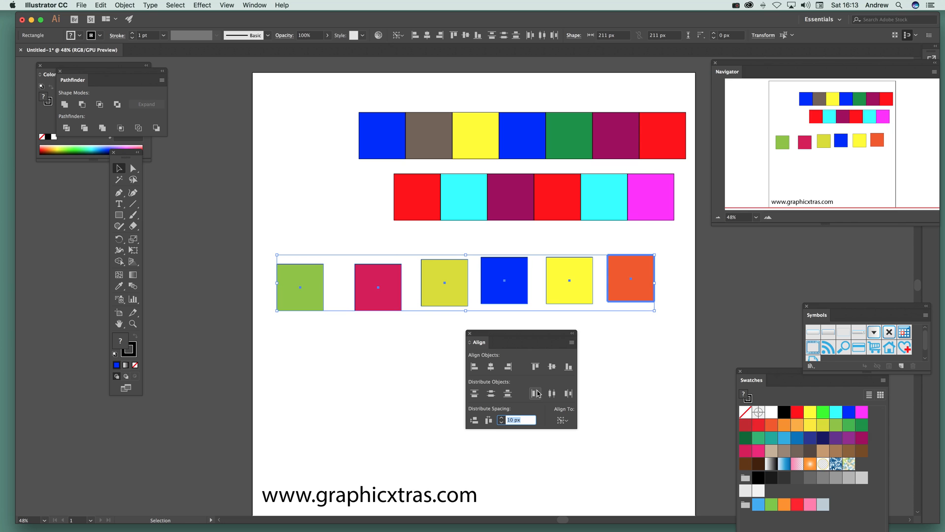
left_click(536, 393)
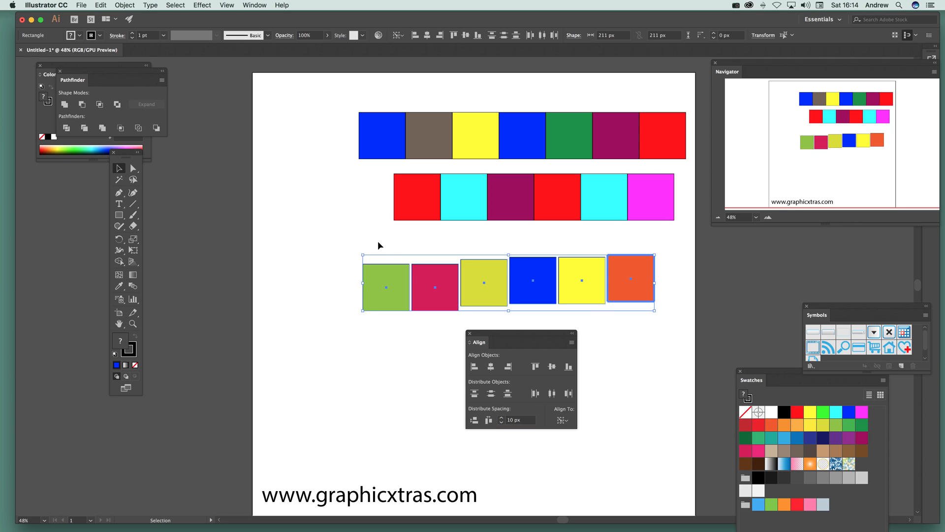